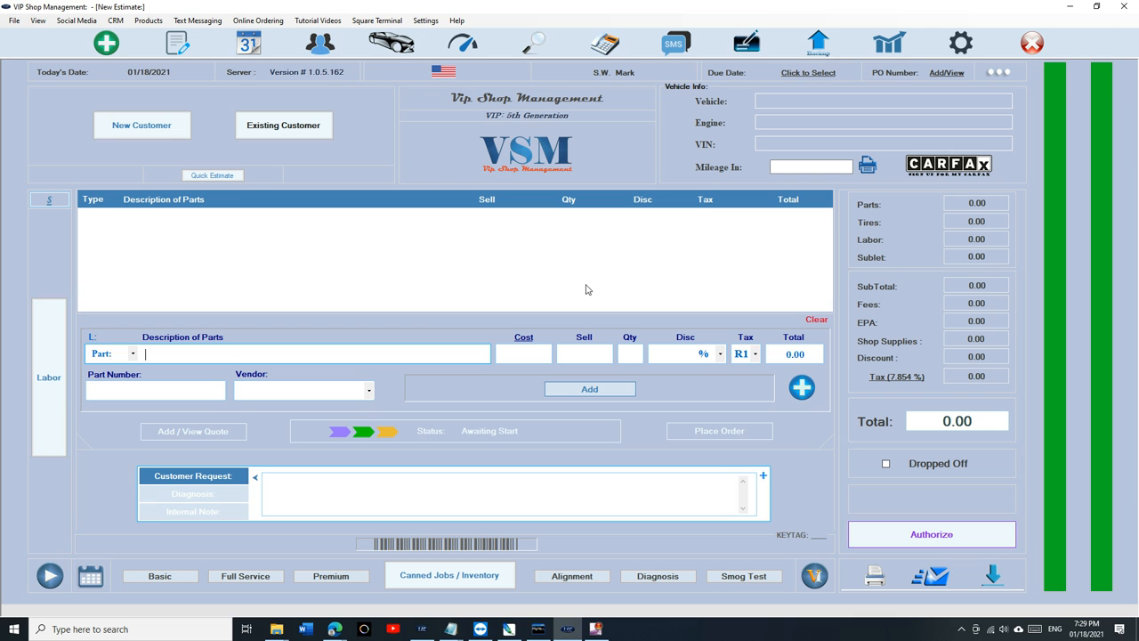
mouse_move(889, 42)
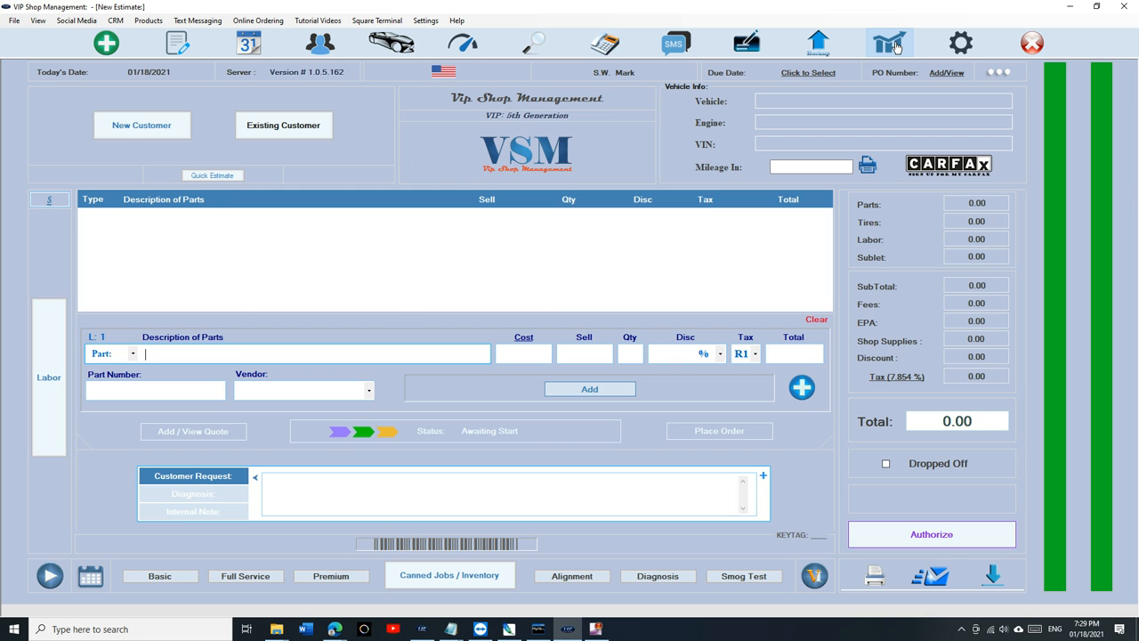
- Sign into Reports to view the January 18, 2021 Daily Report
left_click(888, 43)
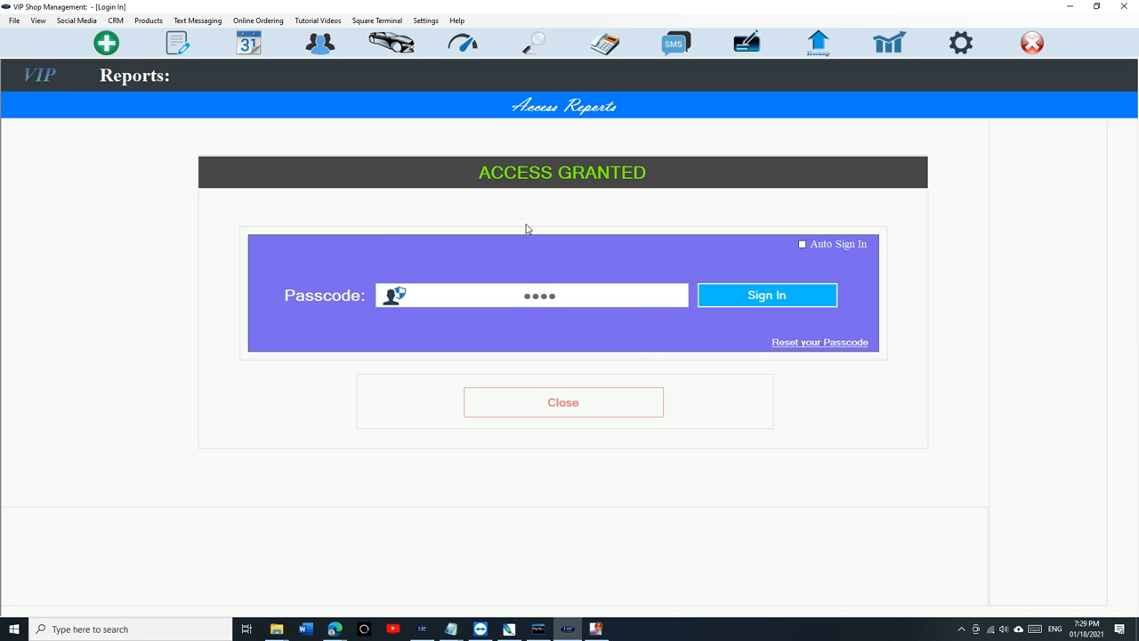
left_click(766, 295)
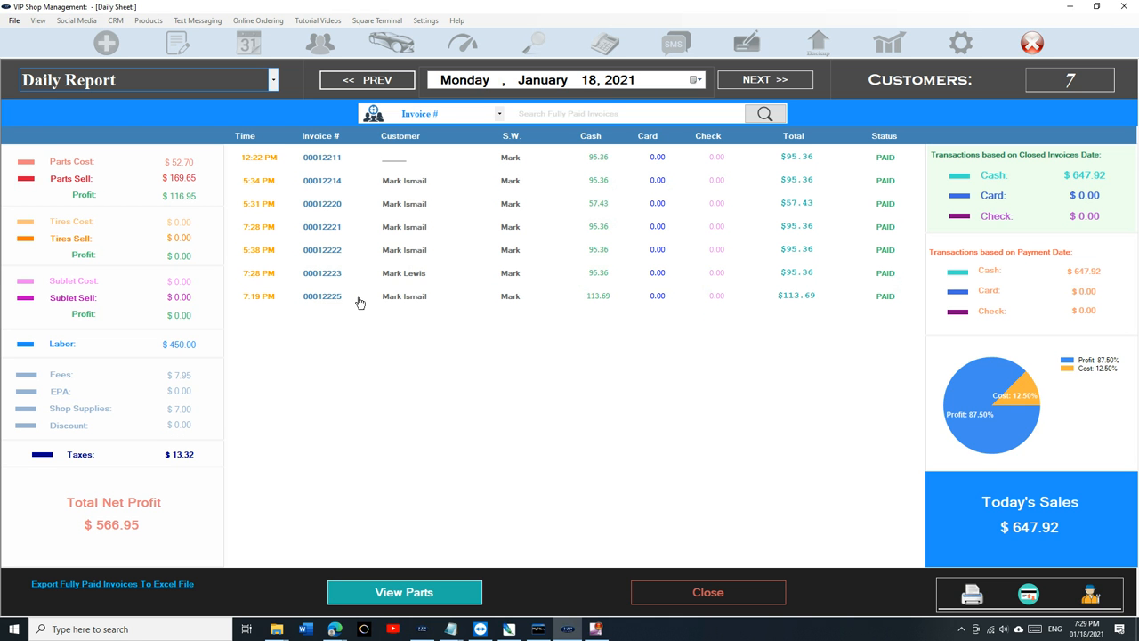
- Delete invoice 00012225 from the daily report, confirming with DELETE
double_click(322, 296)
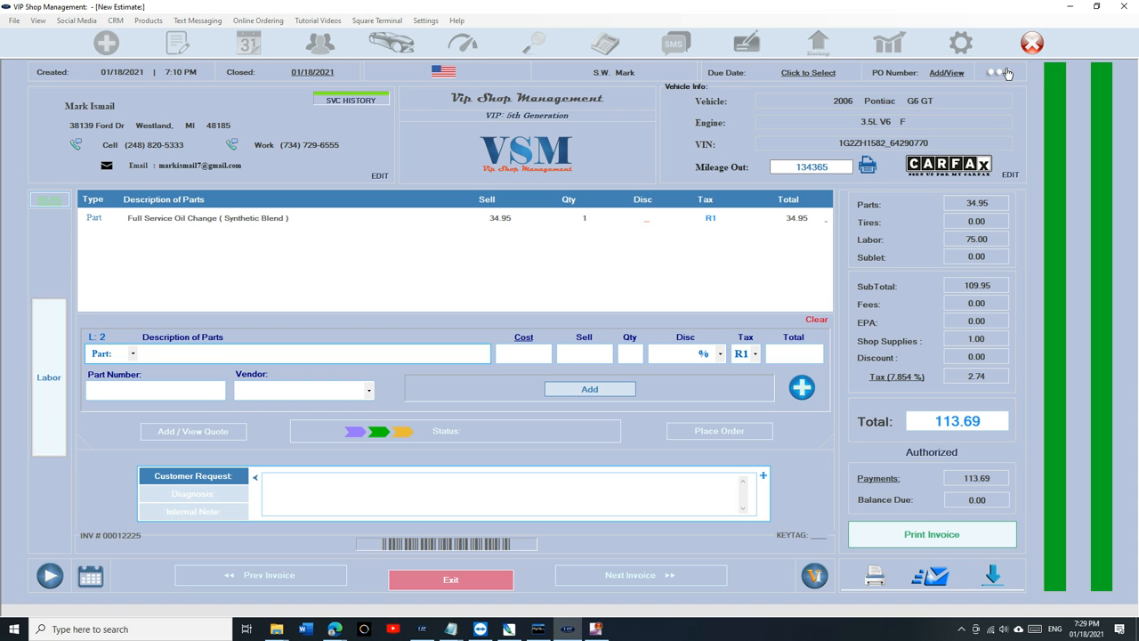
left_click(1005, 72)
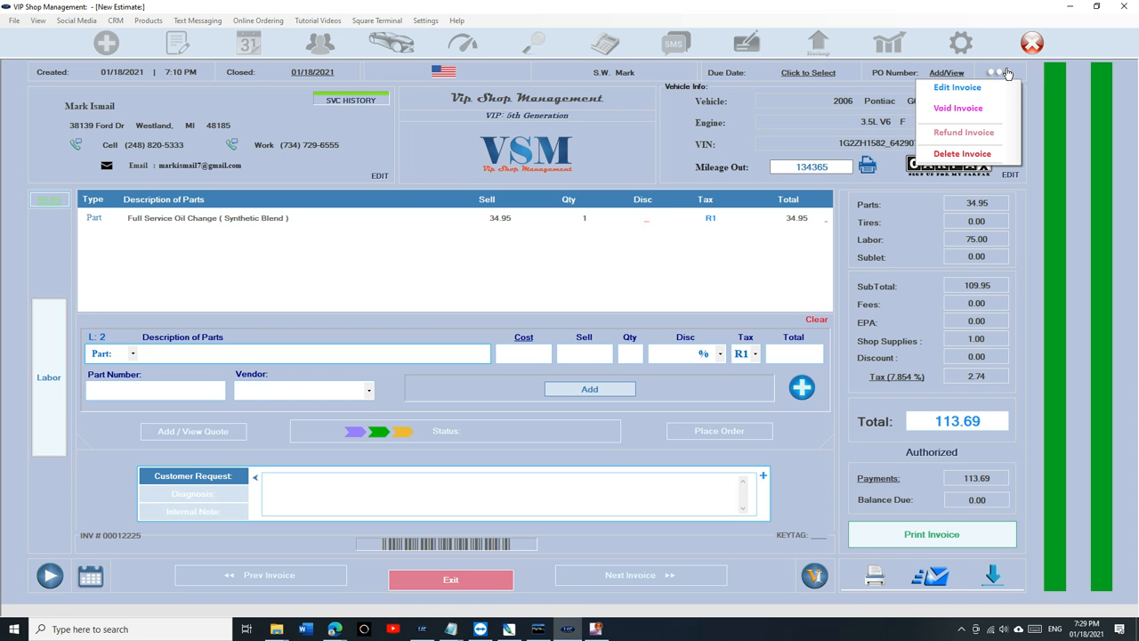
mouse_move(958, 108)
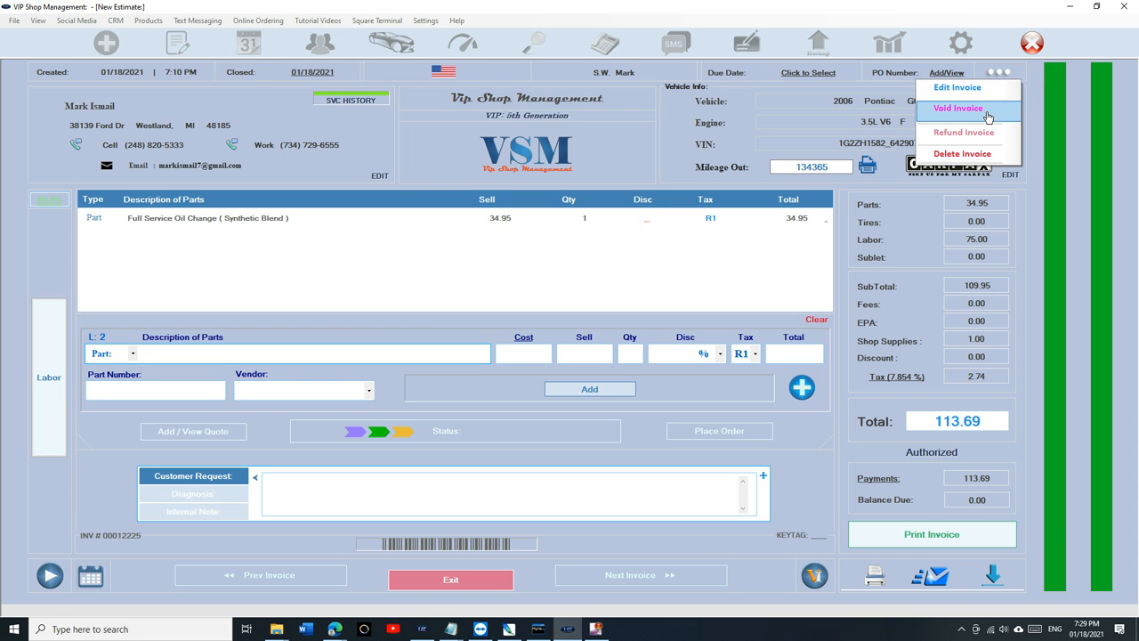
mouse_move(962, 153)
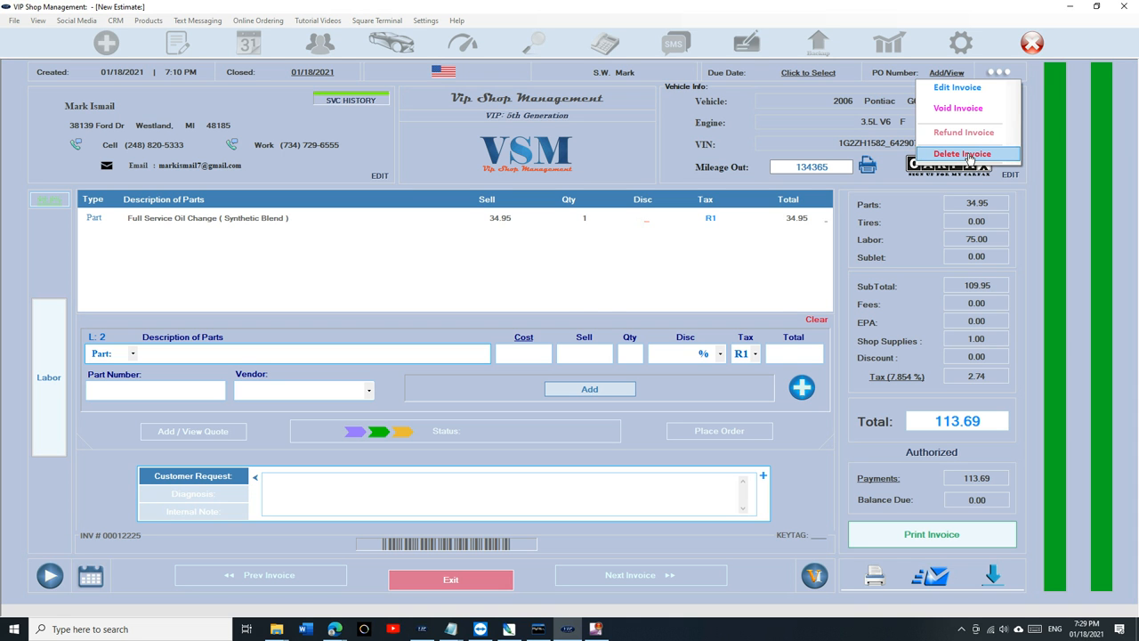
left_click(962, 153)
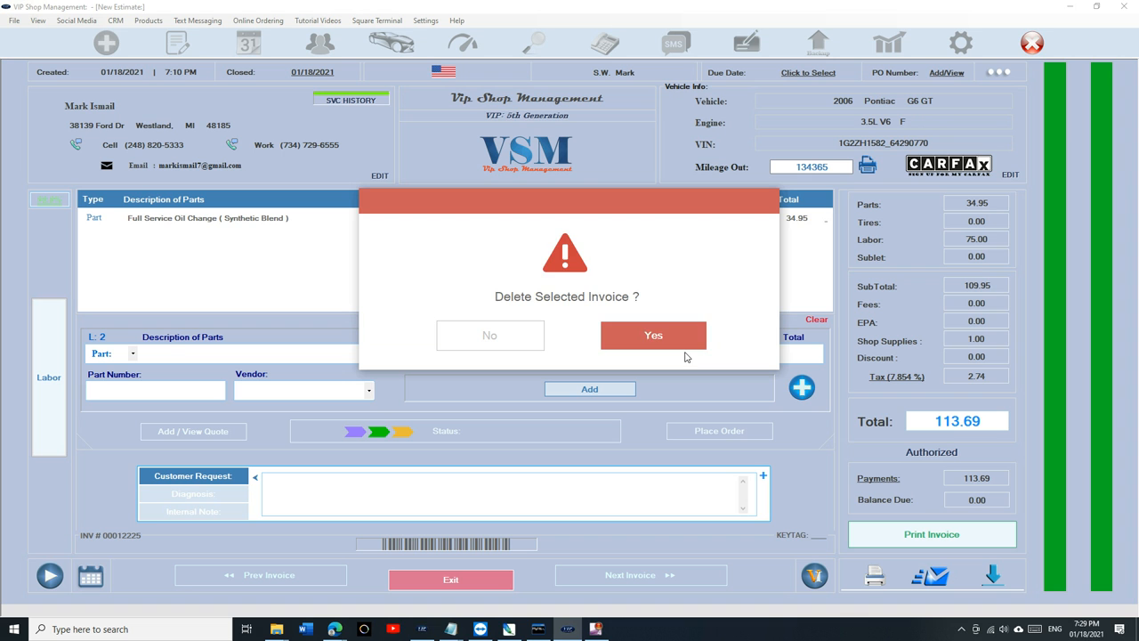
left_click(653, 335)
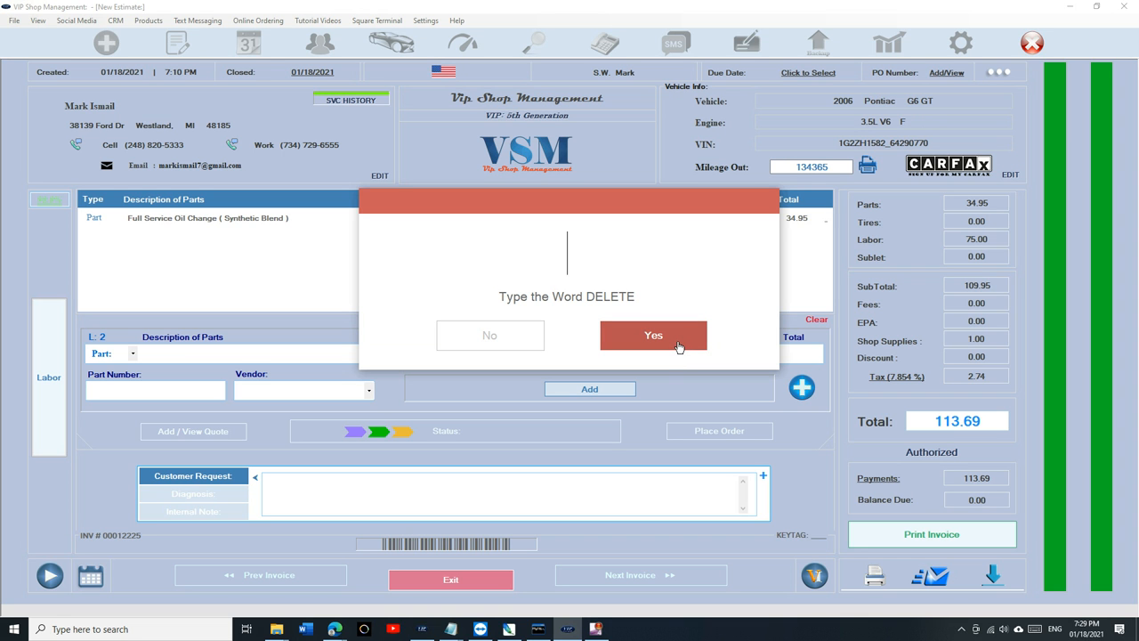
type("D")
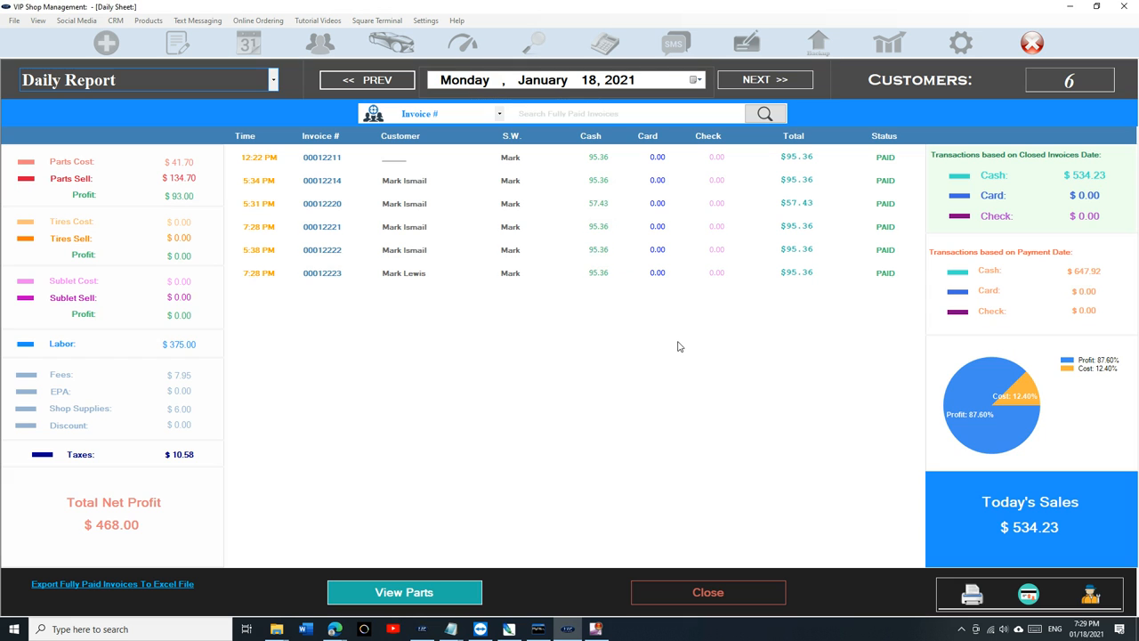
mouse_move(501, 289)
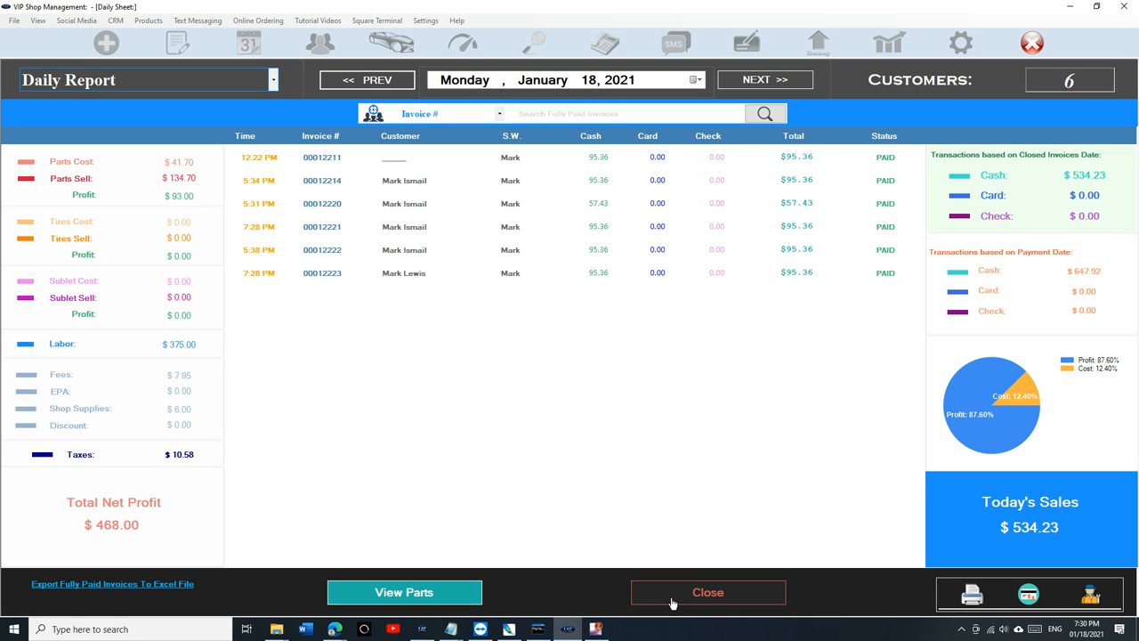
- Close the Daily Report and sign out to the blank estimate screen
left_click(708, 592)
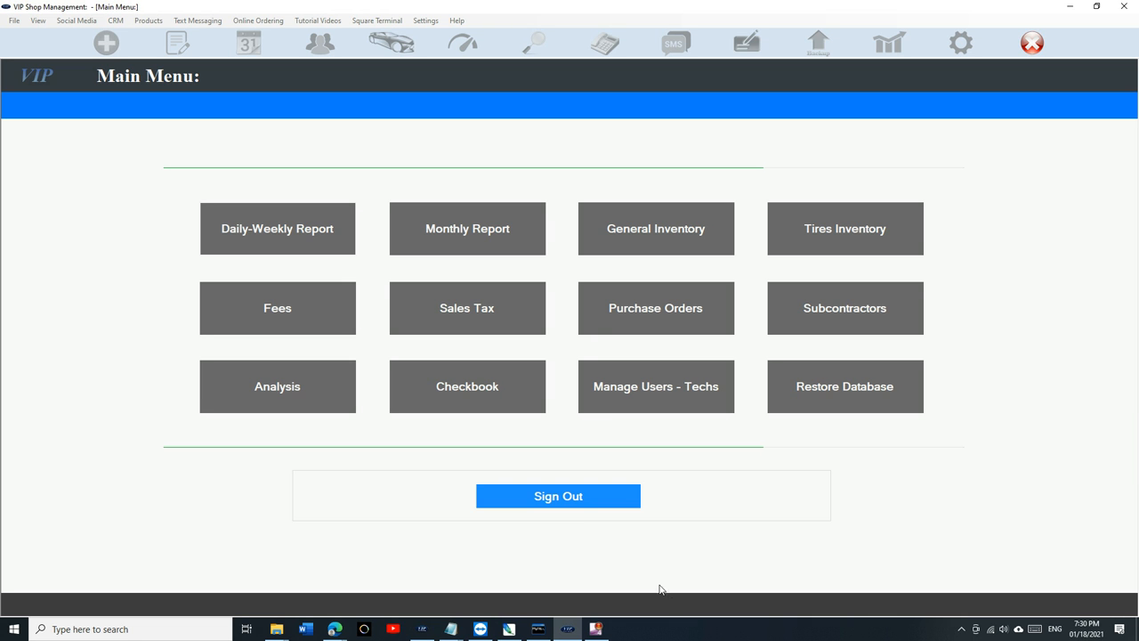
left_click(106, 43)
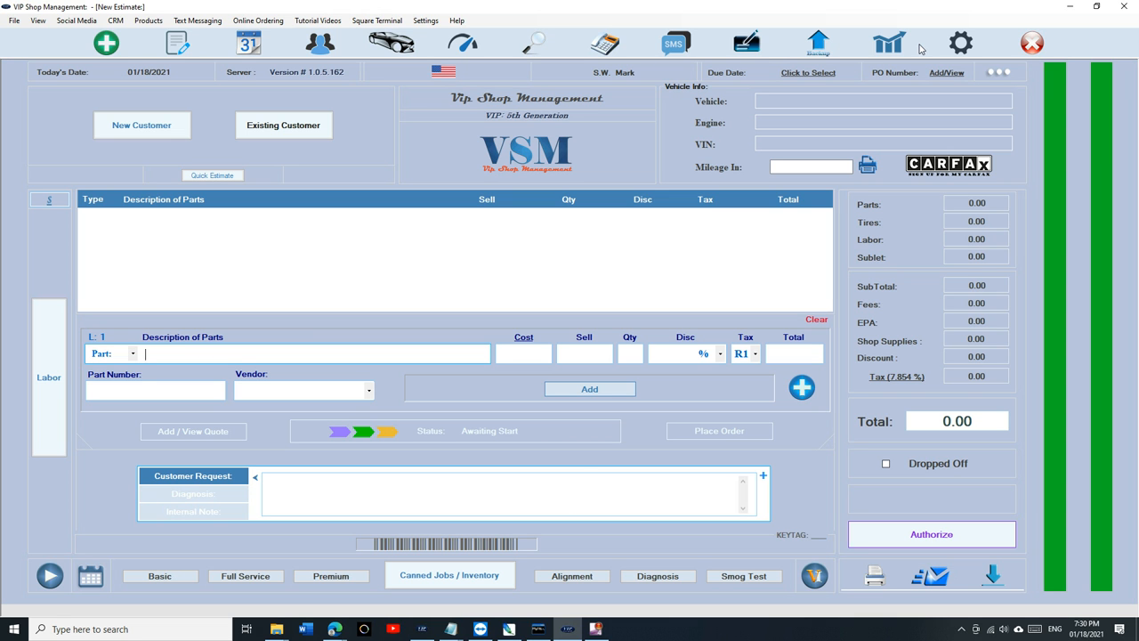
mouse_move(925, 49)
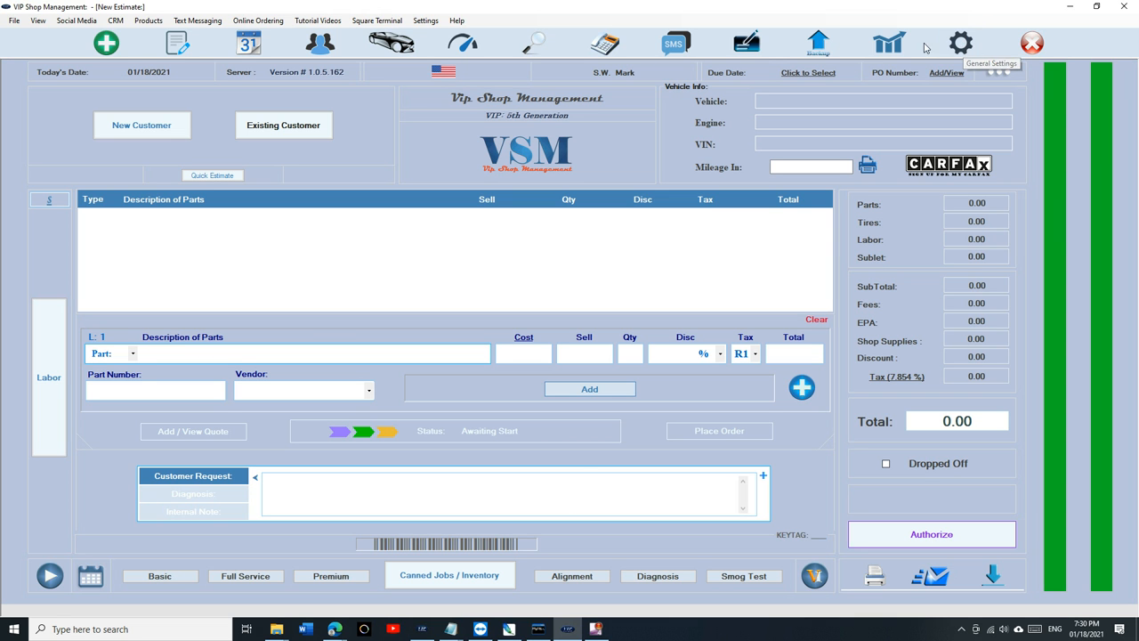
- Enable Enforce Mileage Before Payment in Invoice Settings and start a new estimate
left_click(960, 43)
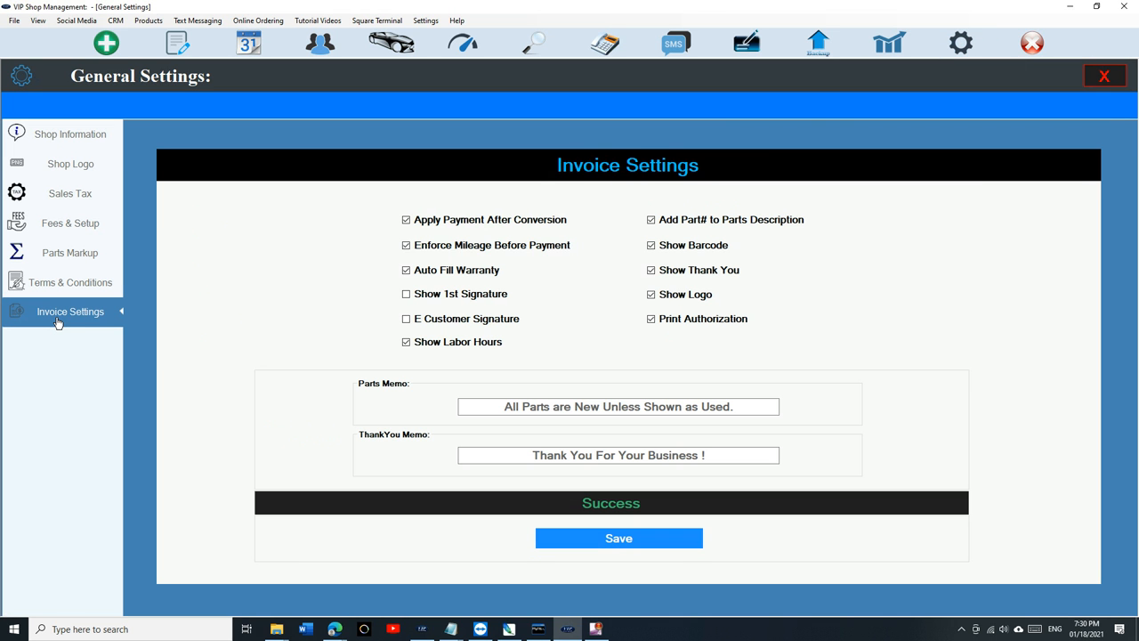
left_click(406, 245)
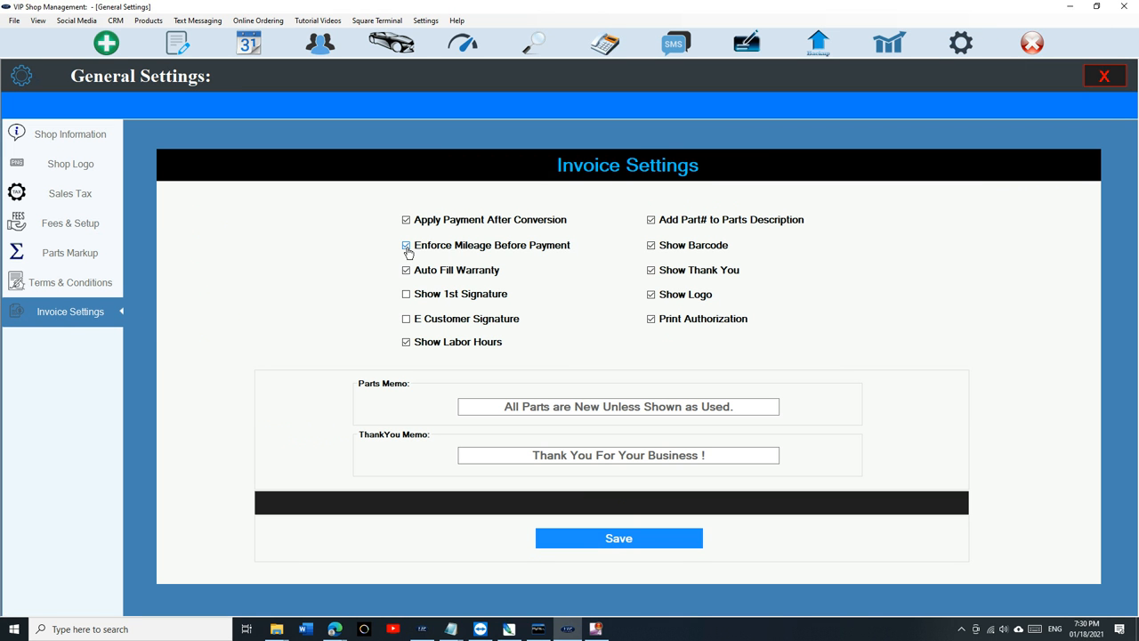
mouse_move(445, 254)
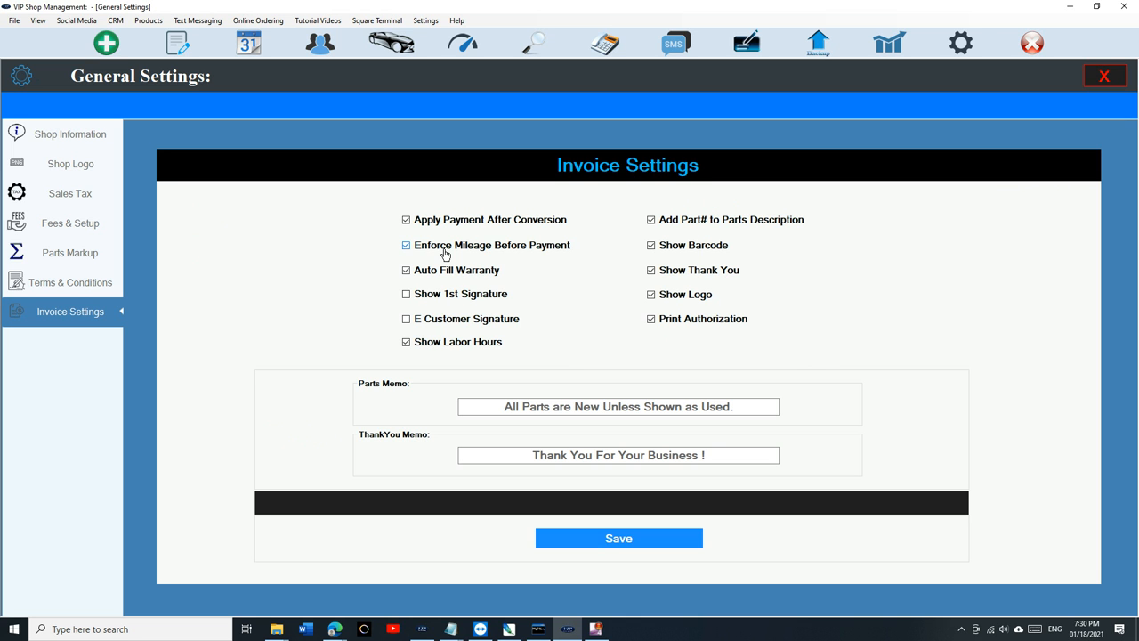
left_click(406, 245)
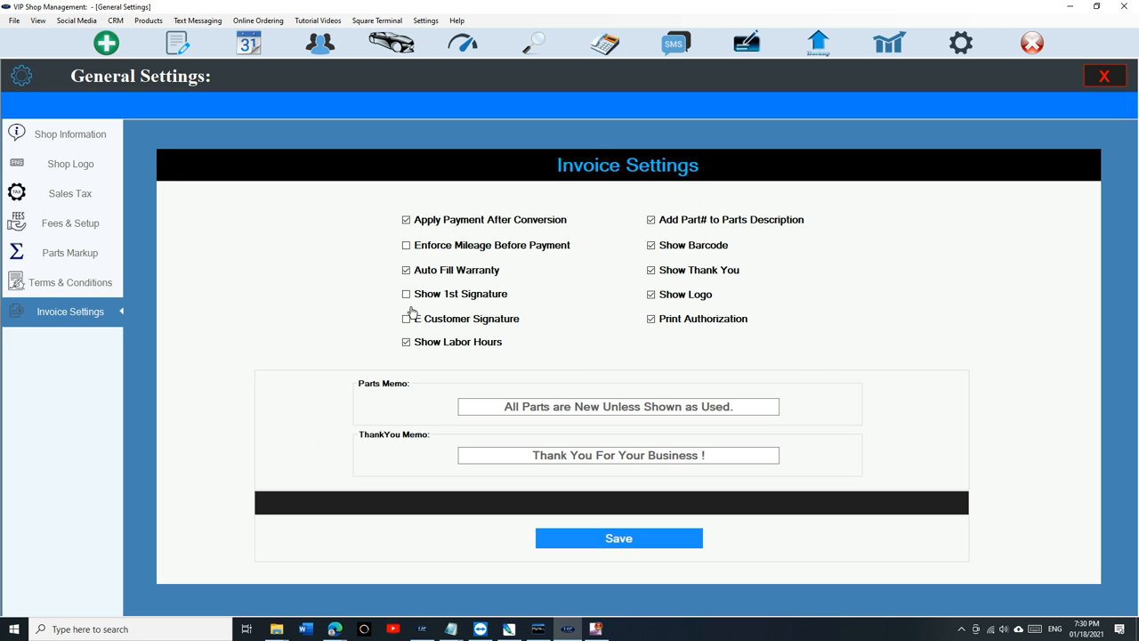
mouse_move(394, 268)
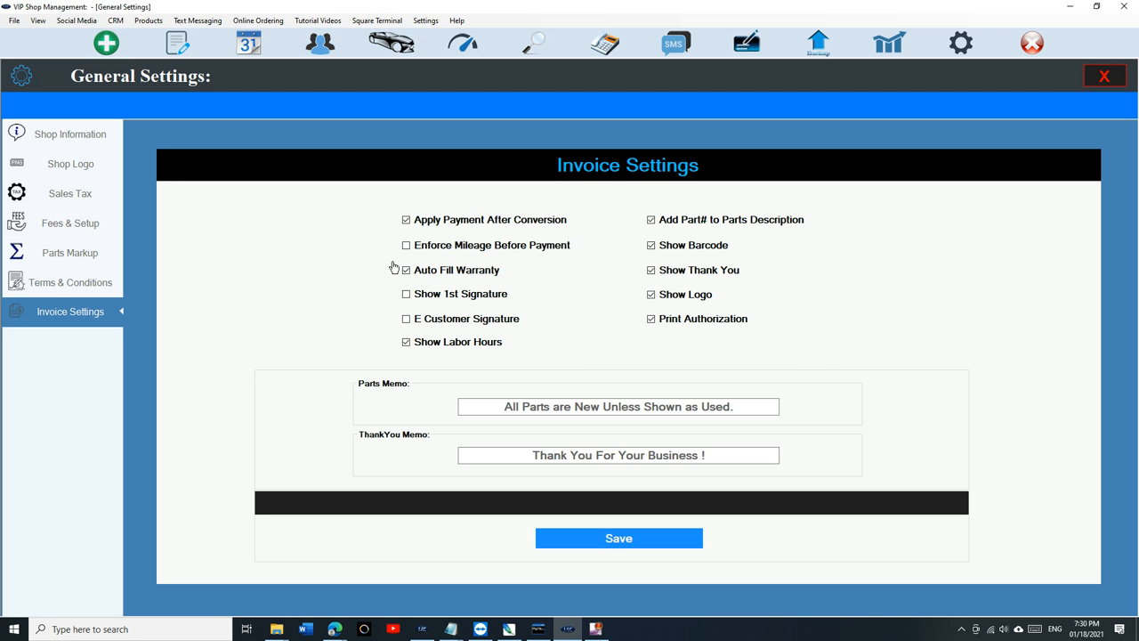
left_click(406, 245)
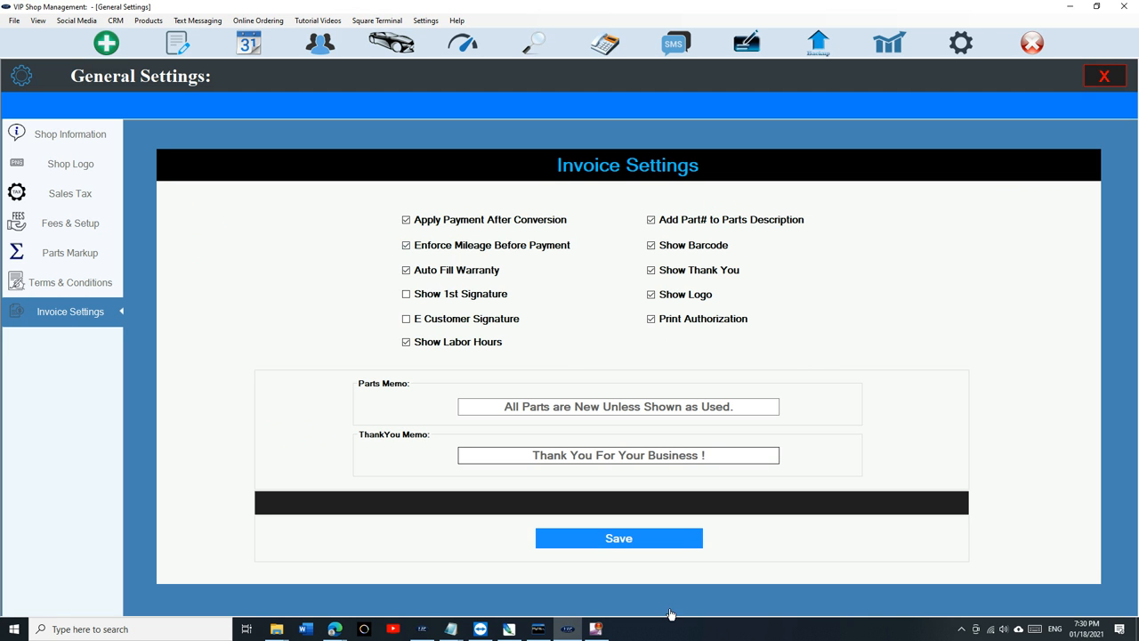
left_click(618, 538)
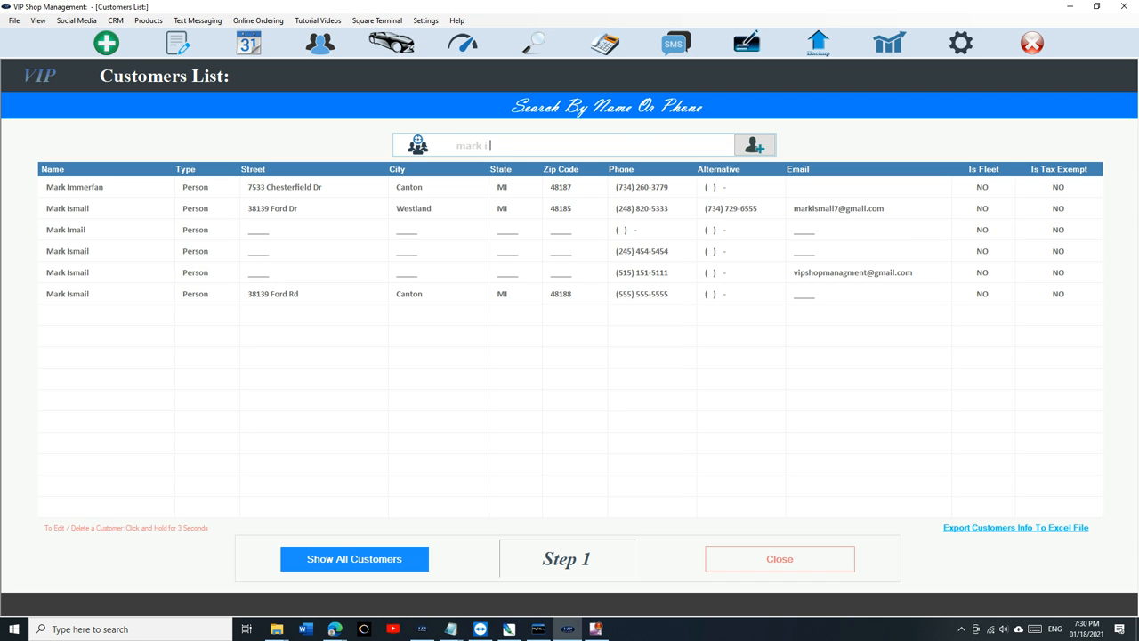
- Build the 2006 Pontiac G6 GT oil-change estimate and authorize it for $133.11
type("sm")
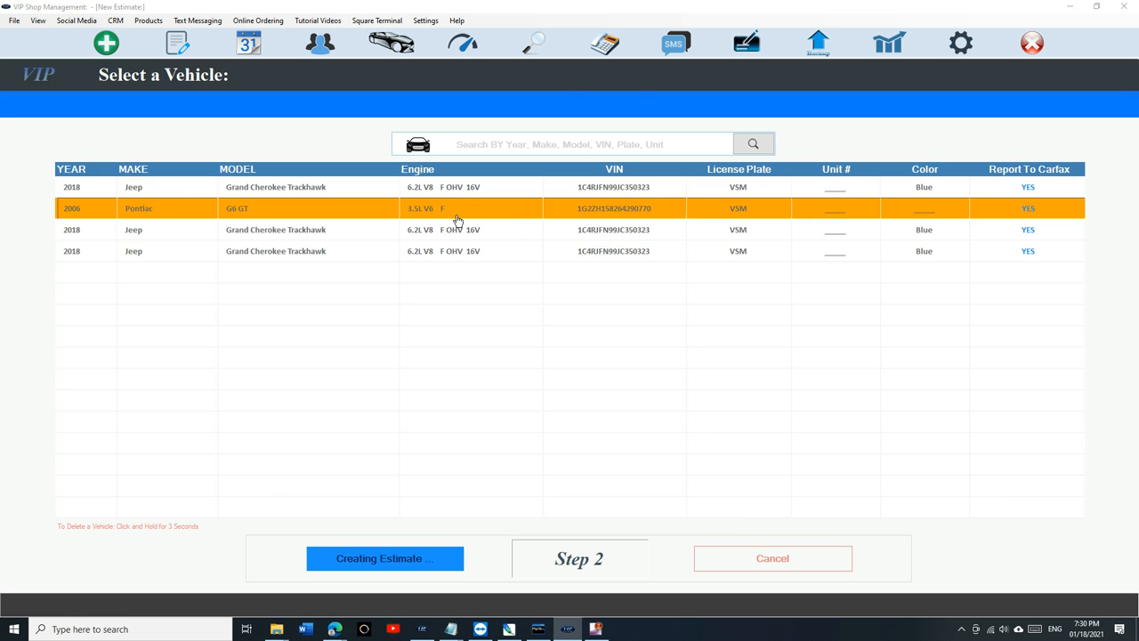
left_click(385, 558)
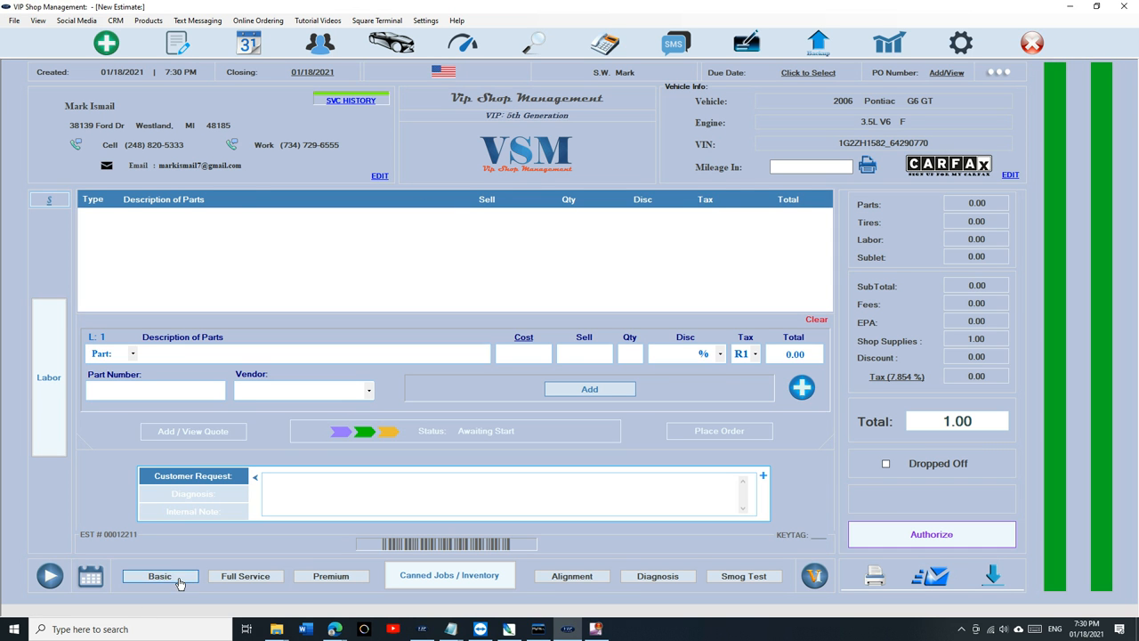
left_click(572, 576)
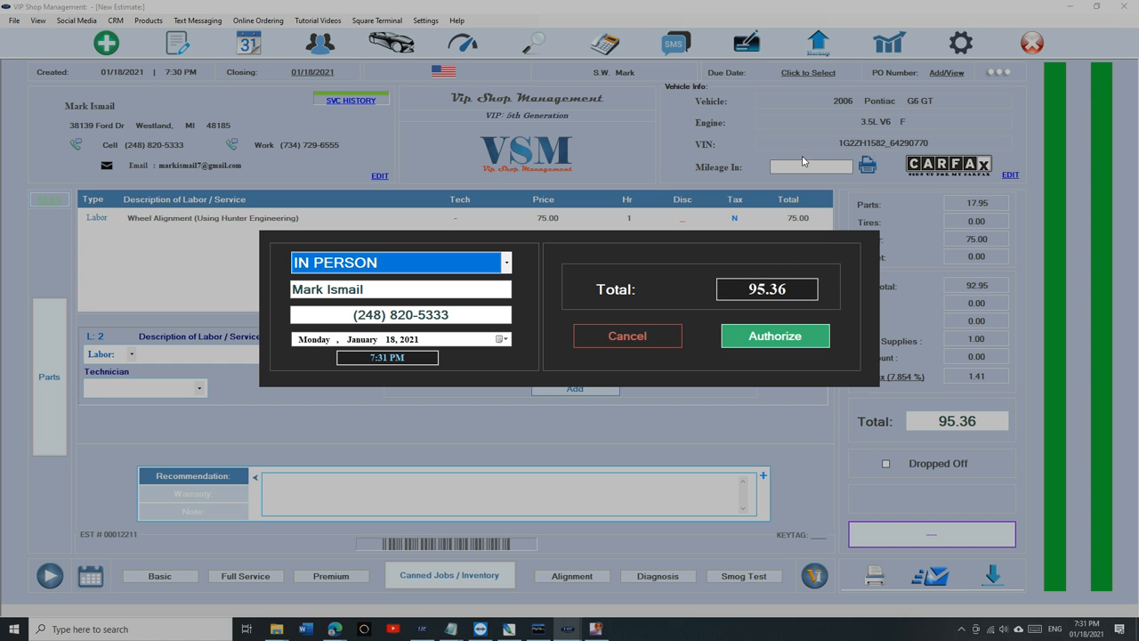
left_click(774, 335)
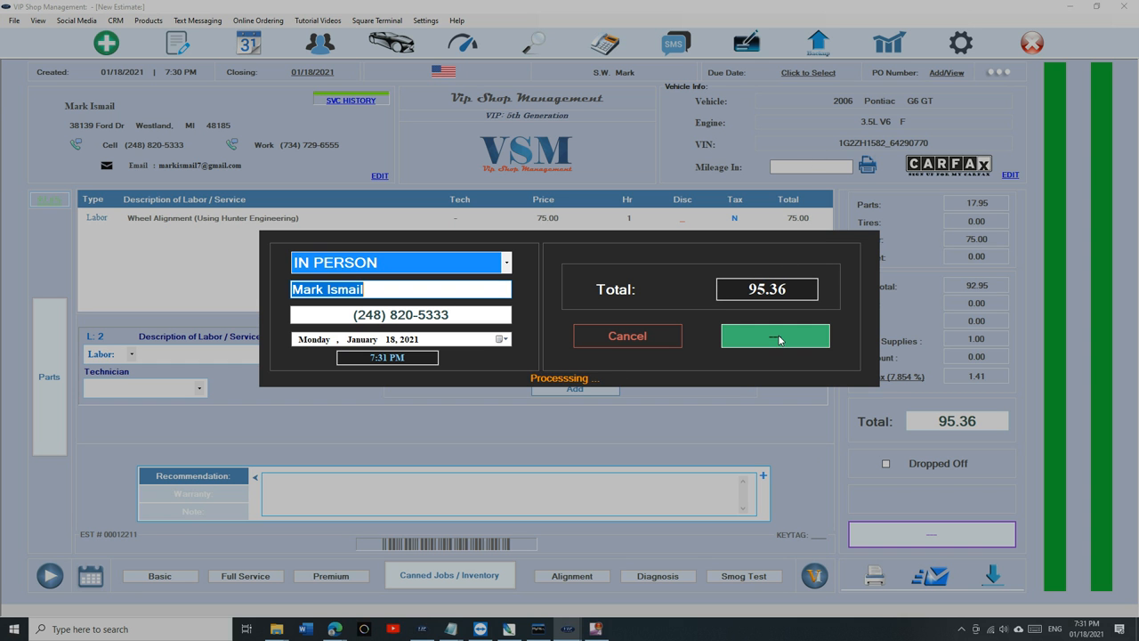
left_click(775, 336)
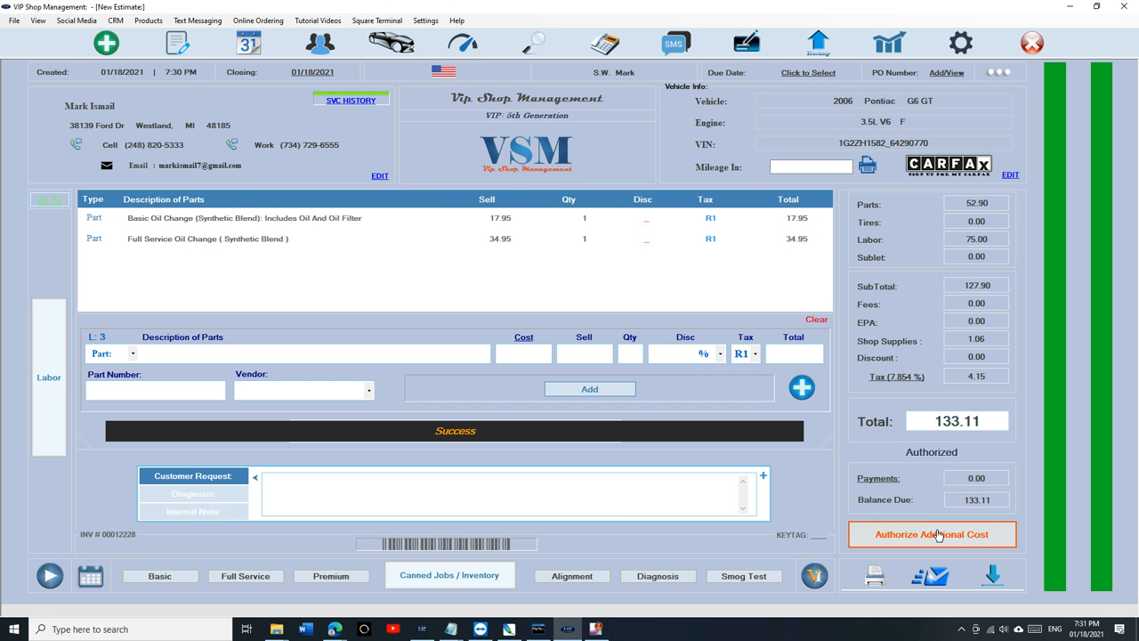
left_click(932, 534)
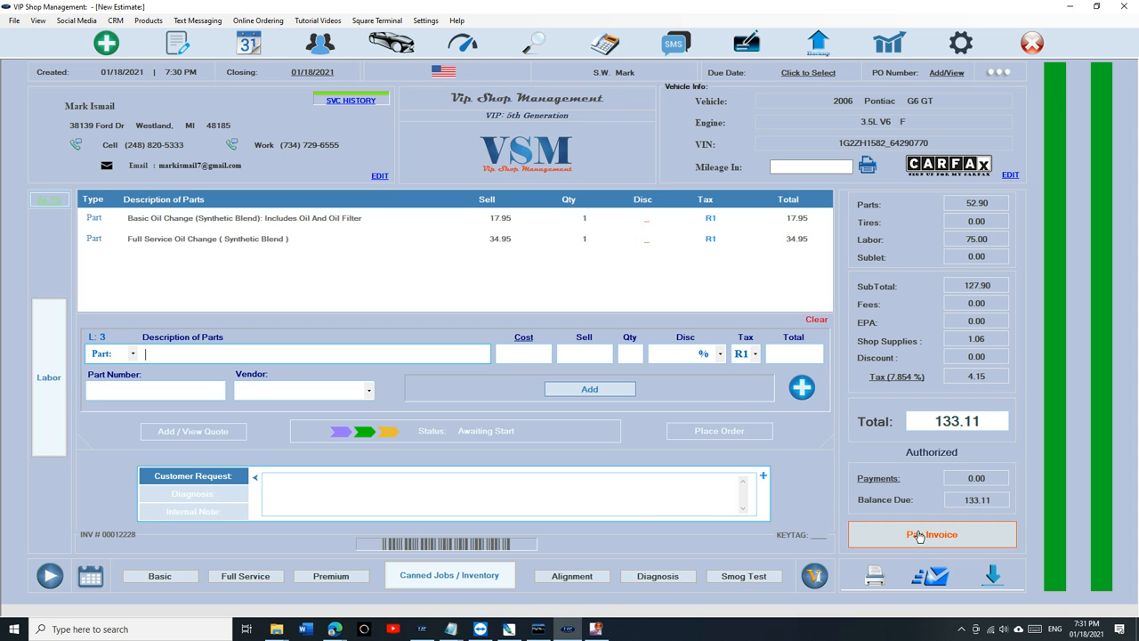
- Begin paying invoice 00012228 and record mileage 136459
left_click(932, 534)
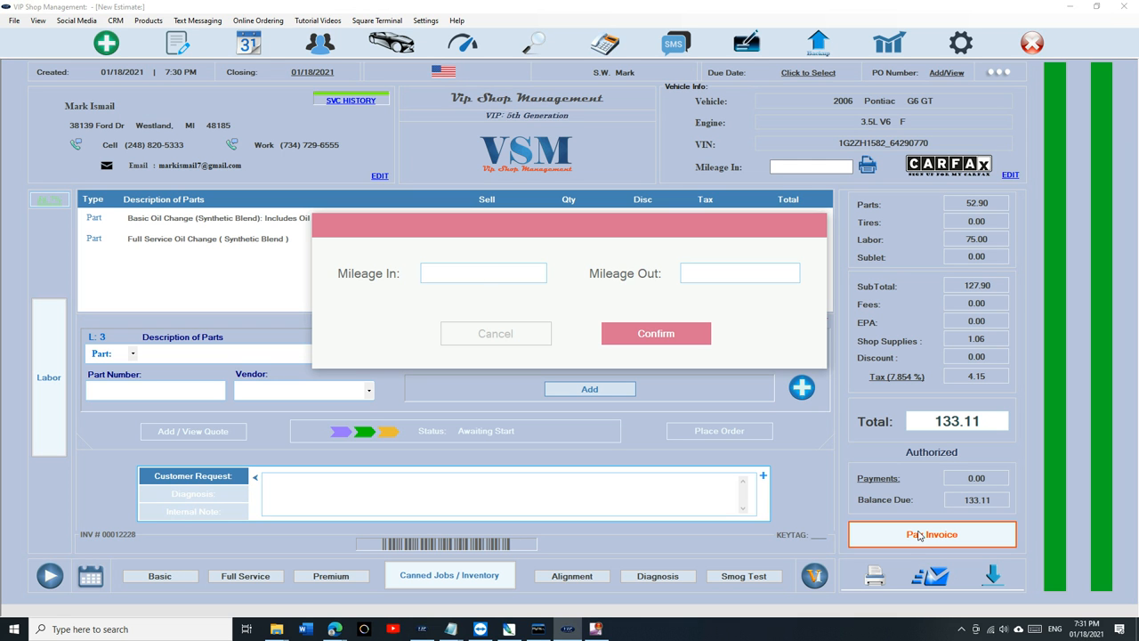
left_click(484, 273)
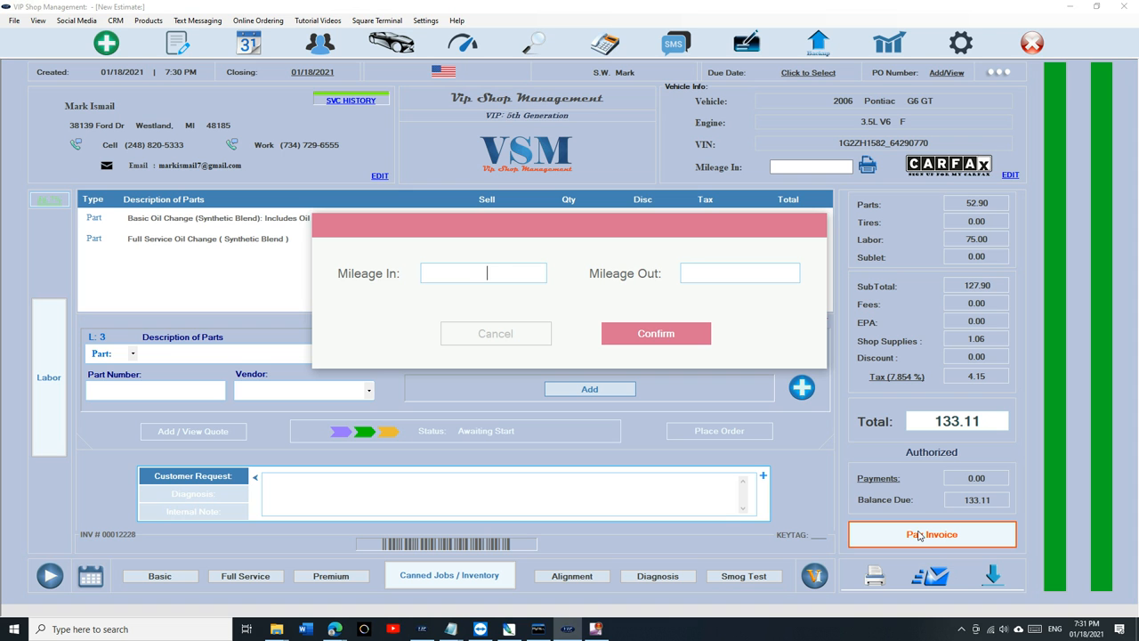
type("136459")
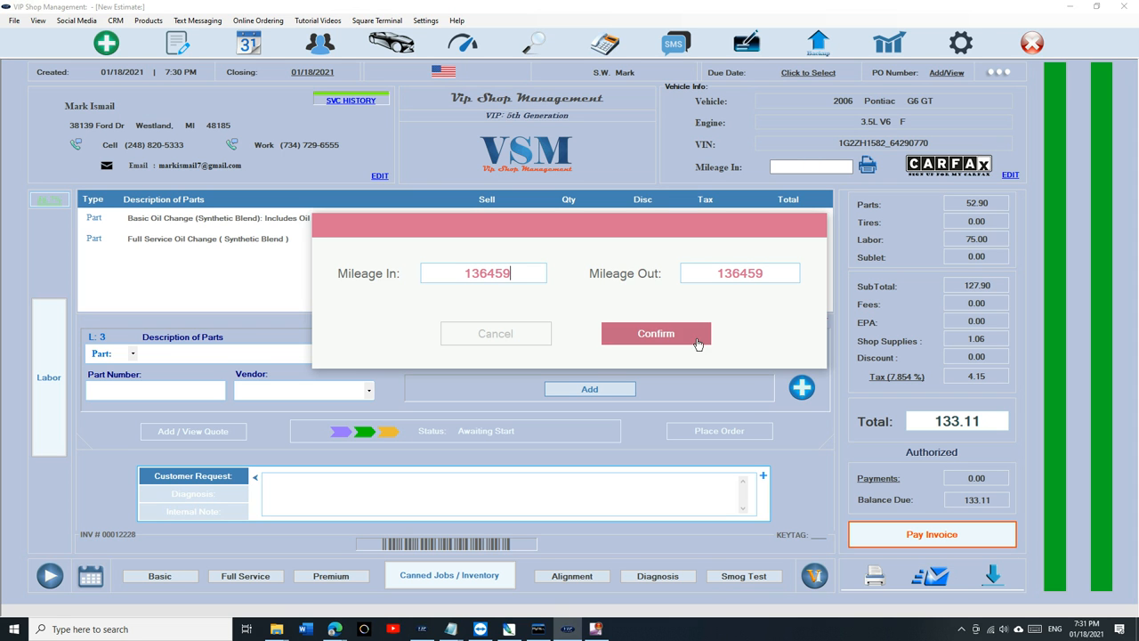
left_click(656, 333)
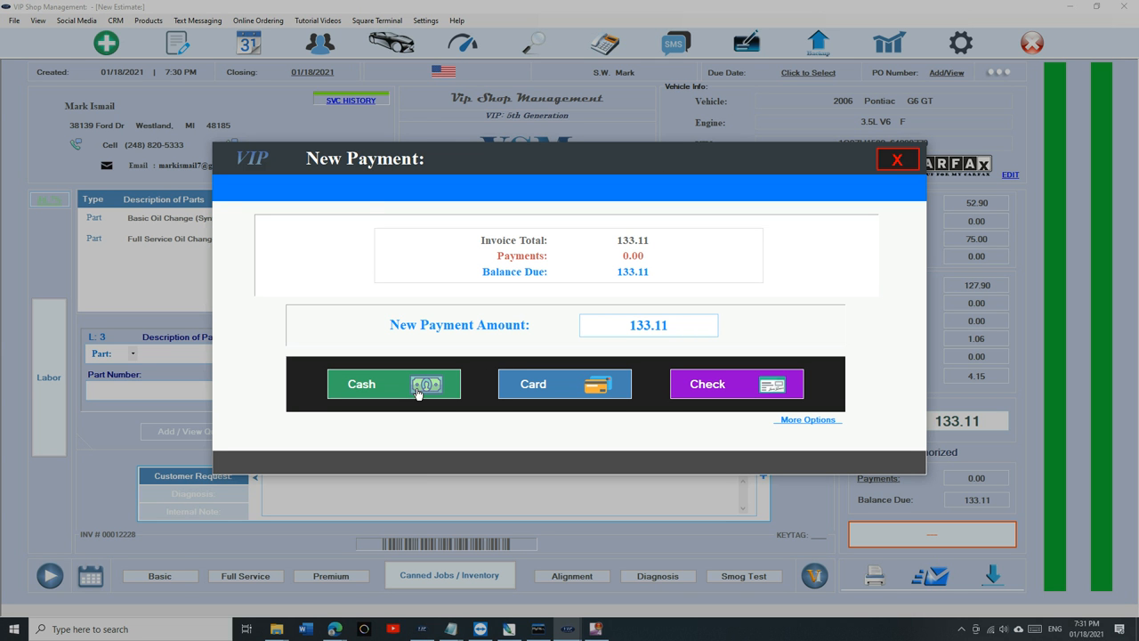
- Pay the $133.11 balance in cash and reopen Invoice Settings
left_click(392, 383)
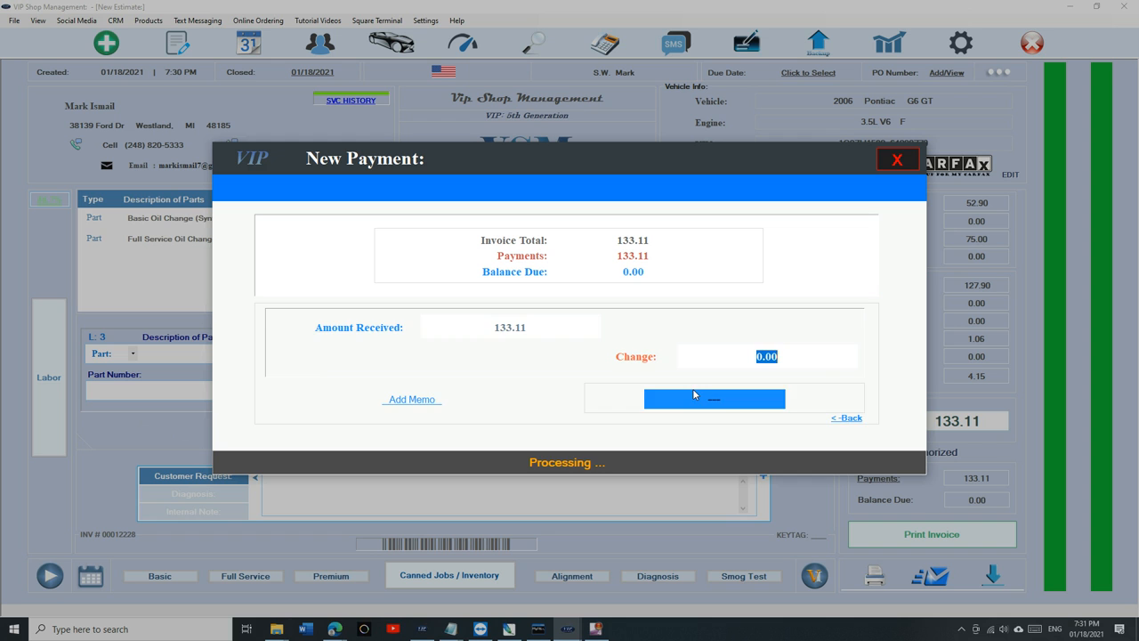
left_click(714, 398)
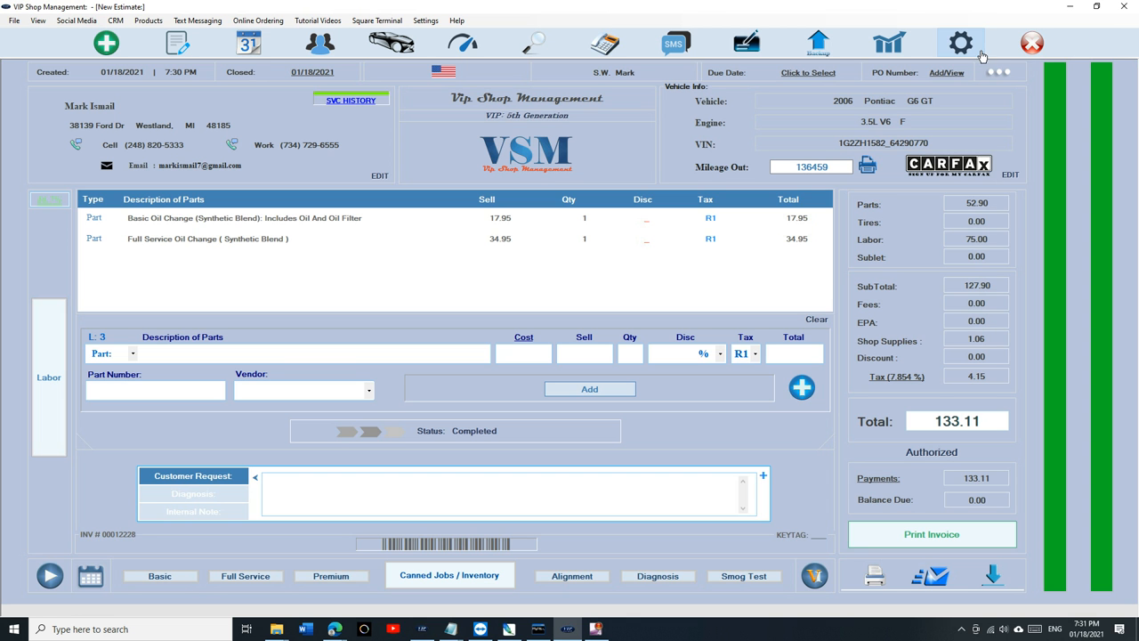
left_click(960, 43)
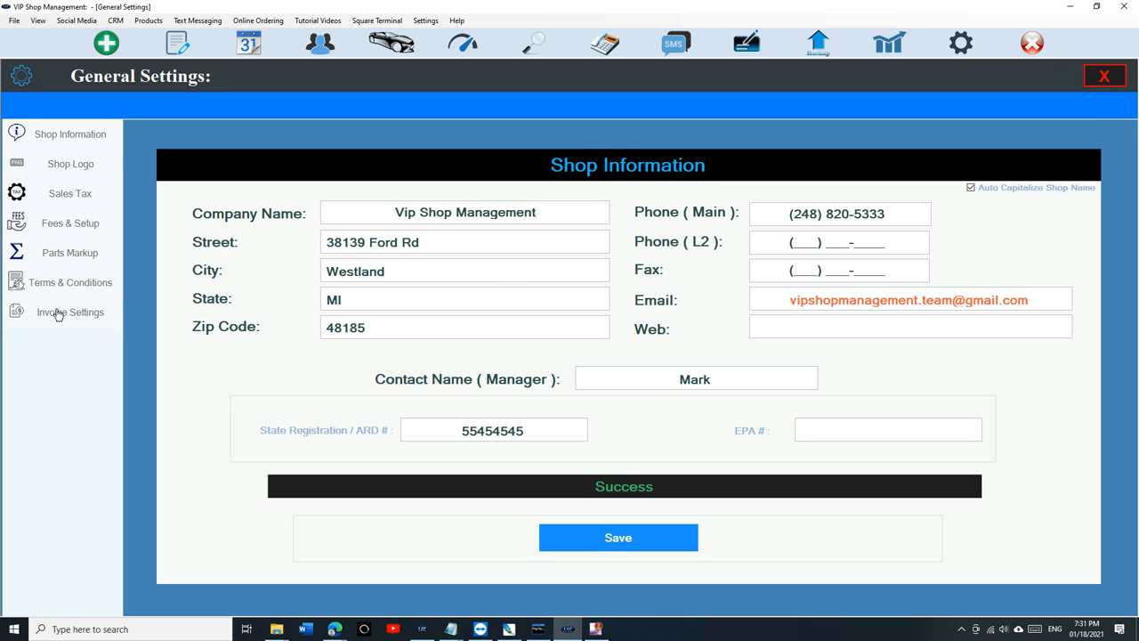
left_click(70, 312)
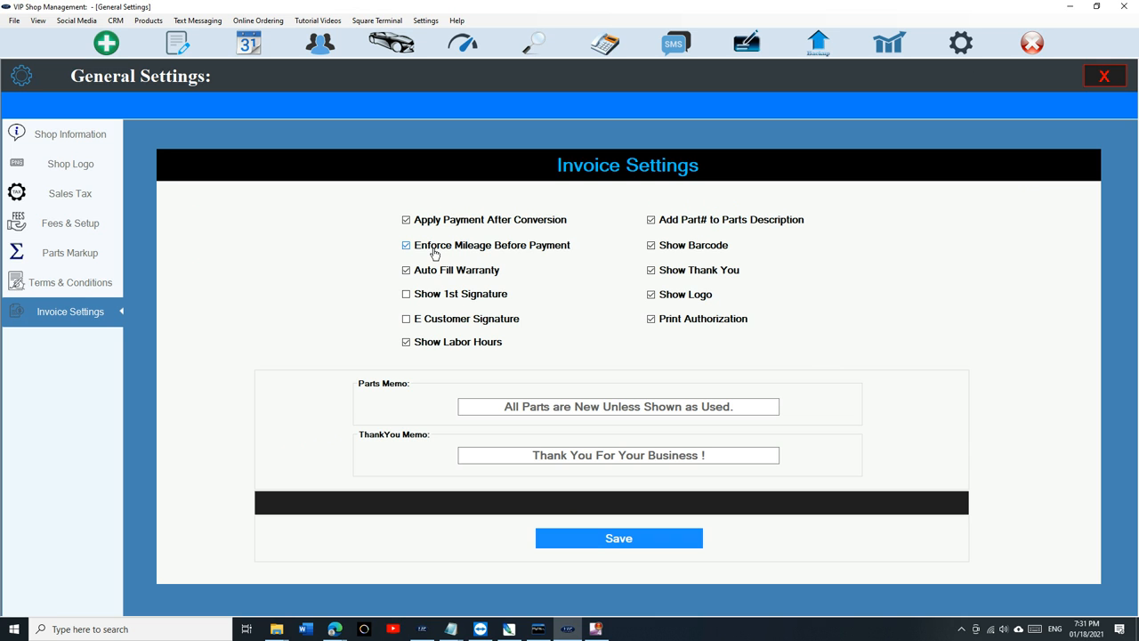